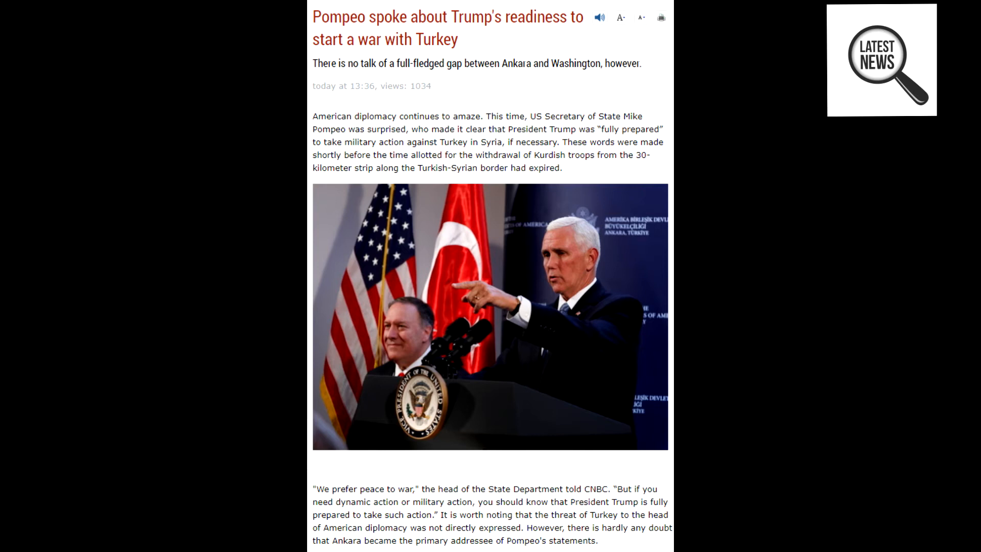
scroll("down", 3)
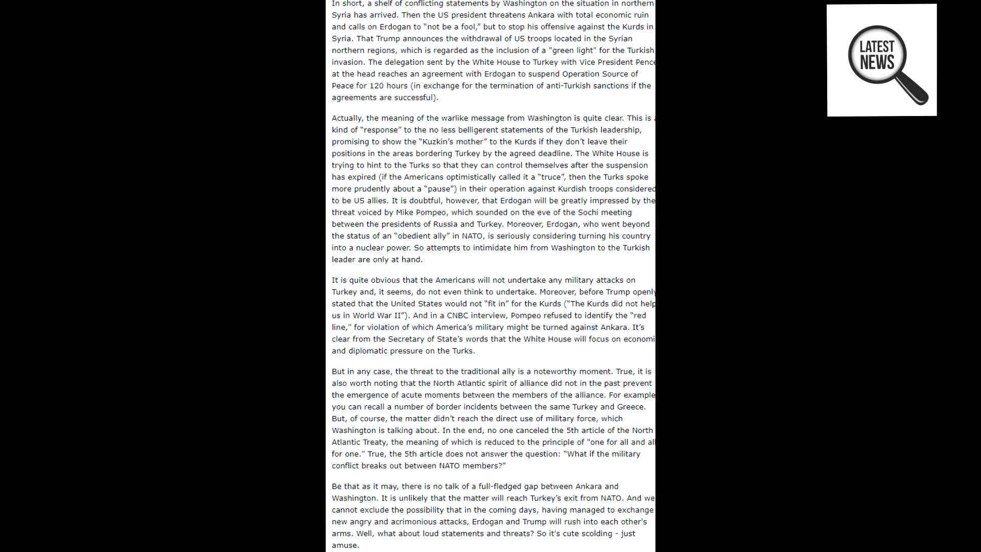